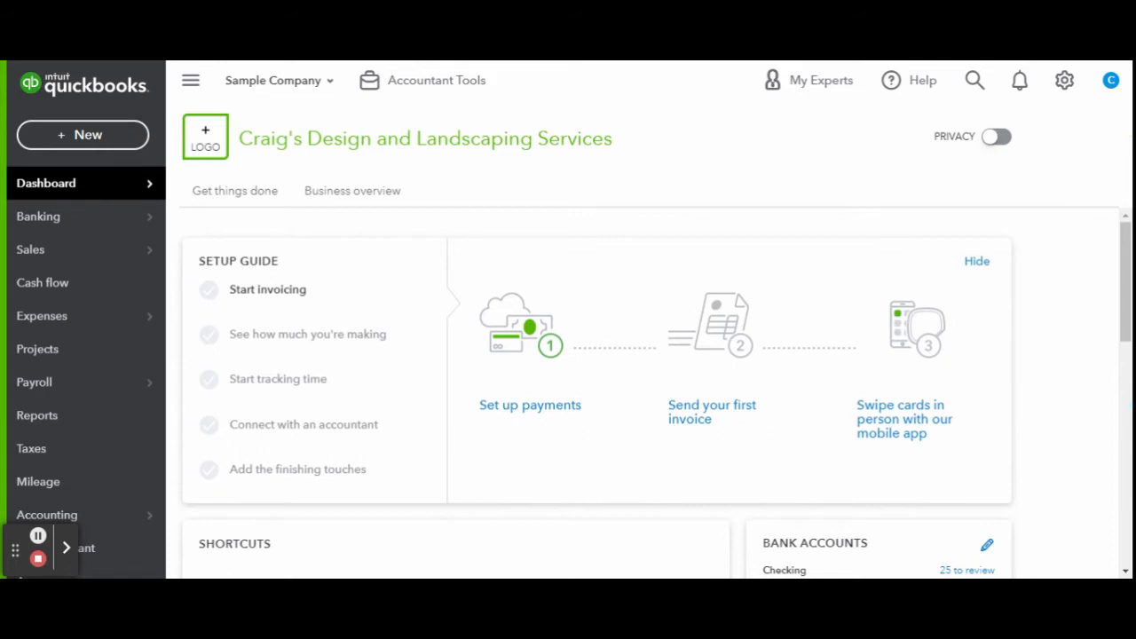
pyautogui.moveTo(785, 140)
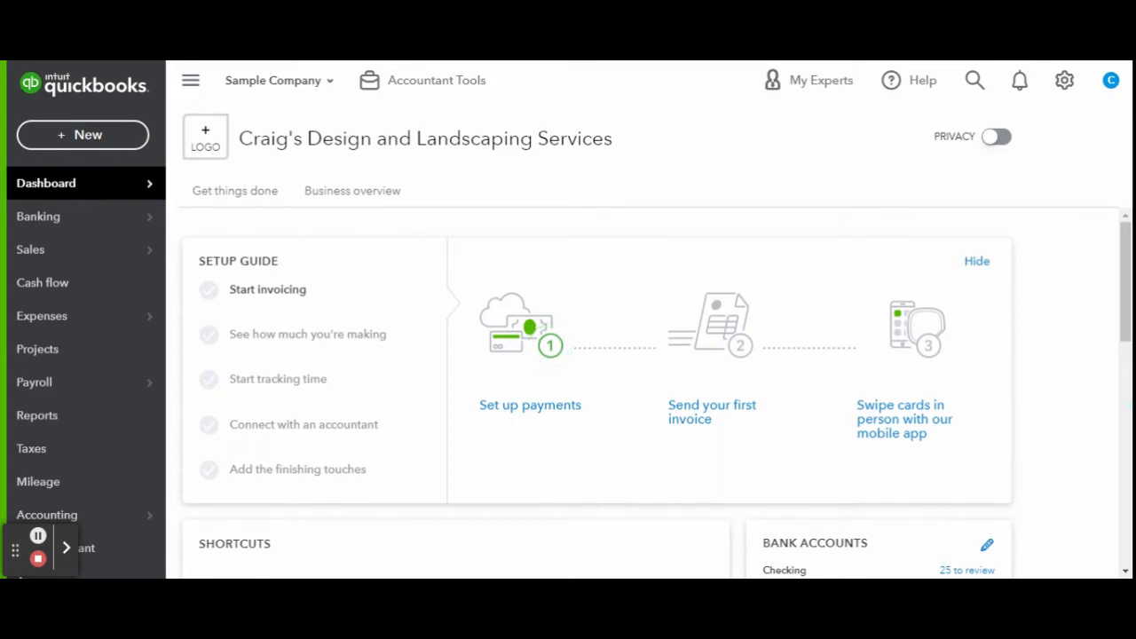
pyautogui.moveTo(259, 105)
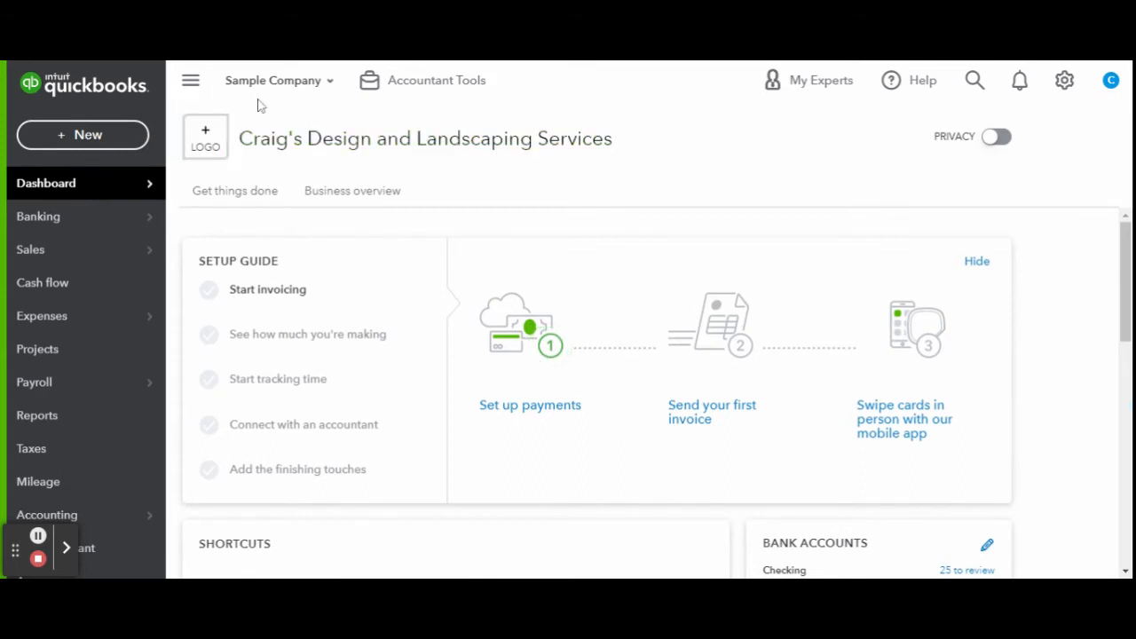
pyautogui.moveTo(278, 80)
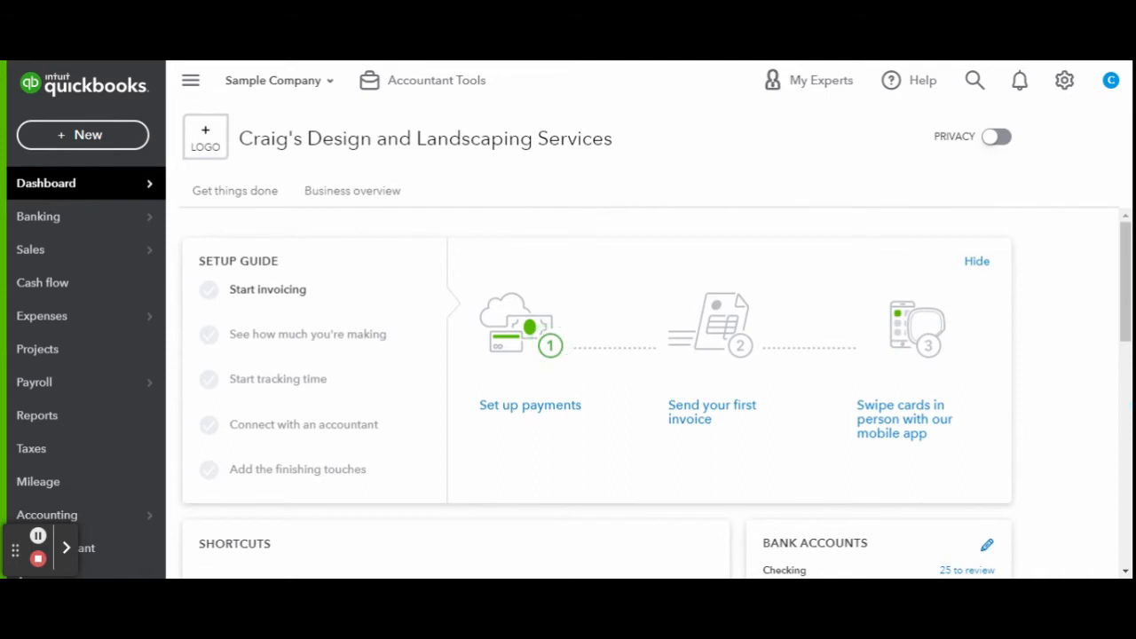
pyautogui.moveTo(543, 206)
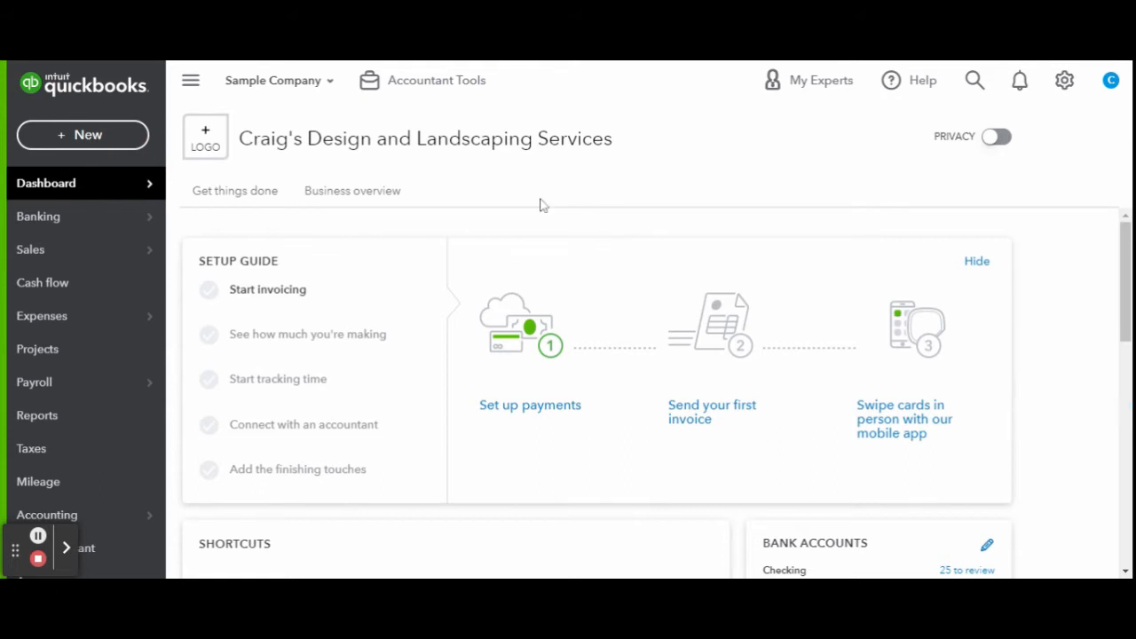
pyautogui.moveTo(39, 216)
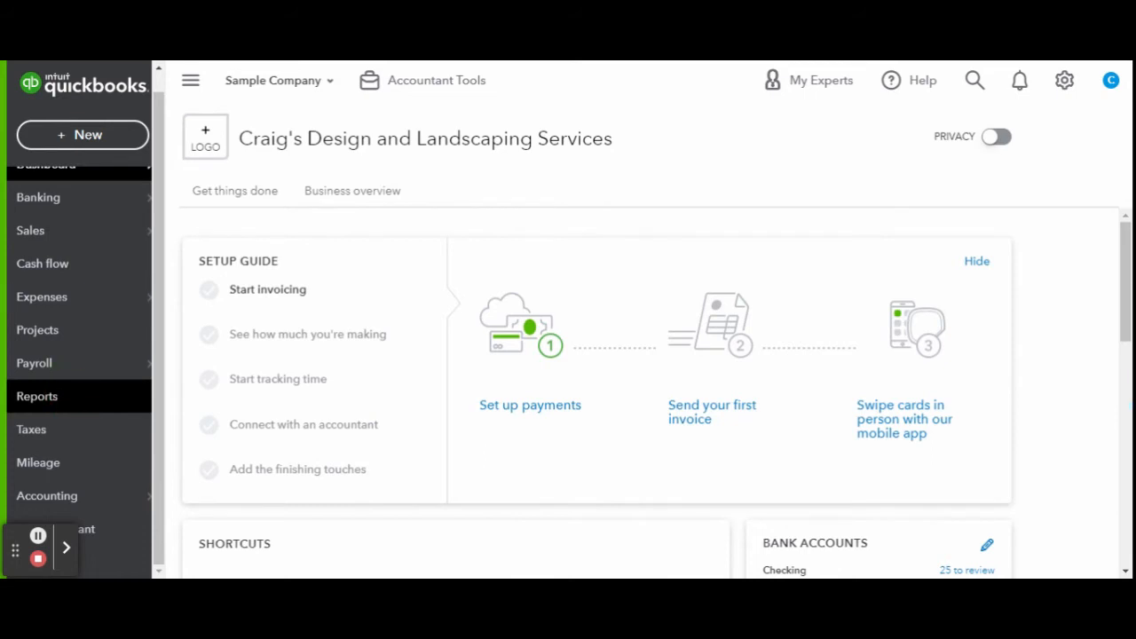
# In the Reports list, unstar Balance Sheet and star Balance Sheet Detail under Business overview
pyautogui.click(37, 395)
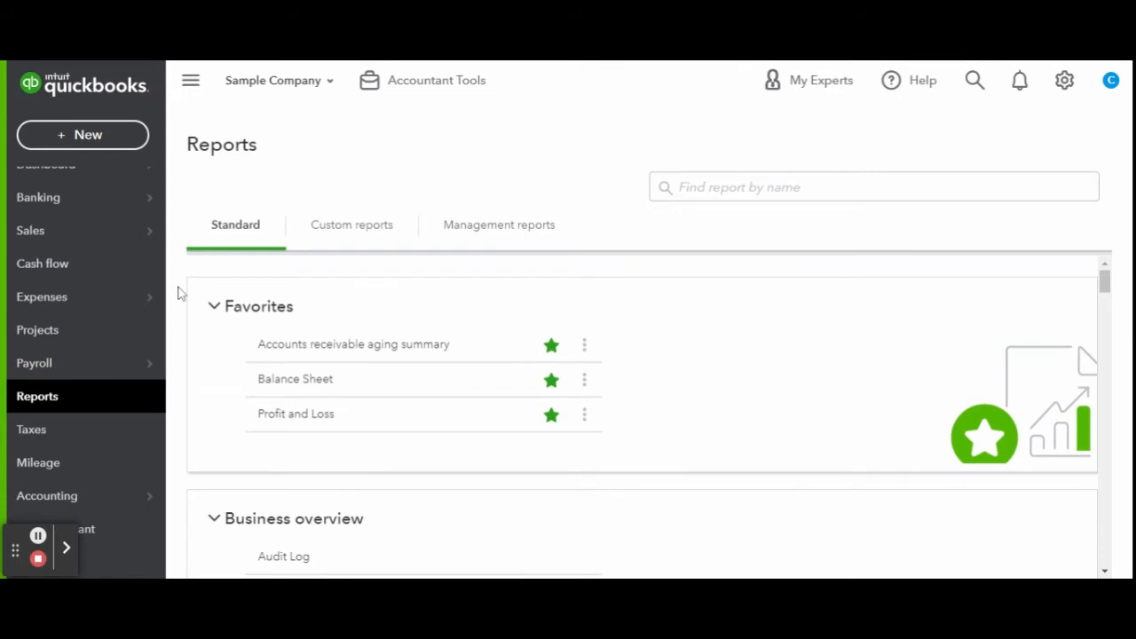
pyautogui.moveTo(234, 389)
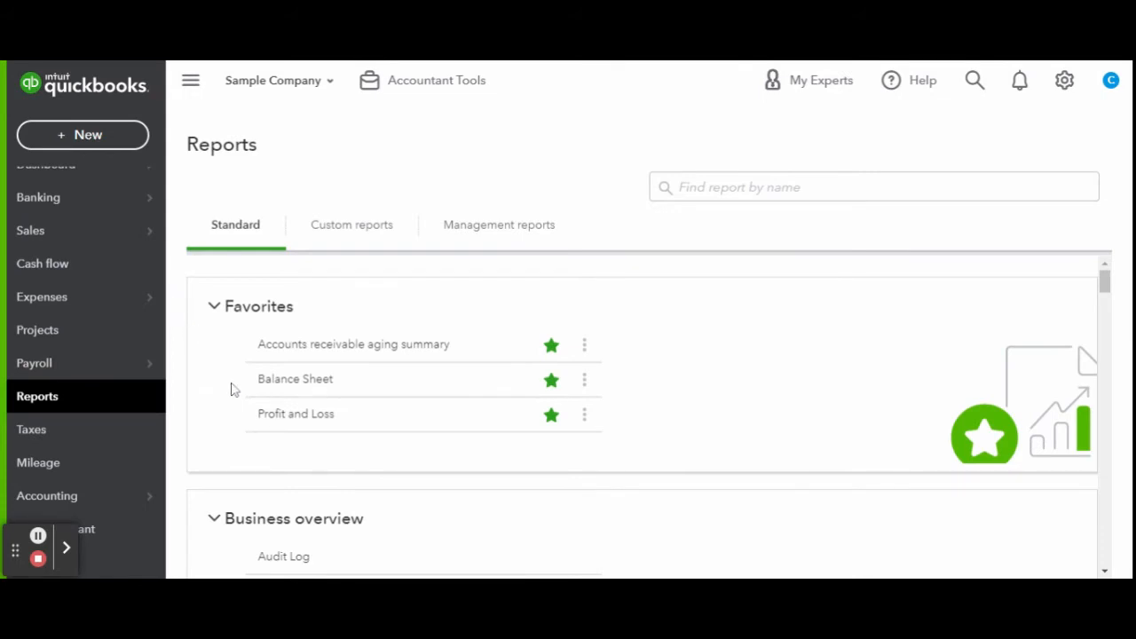
pyautogui.moveTo(178, 316)
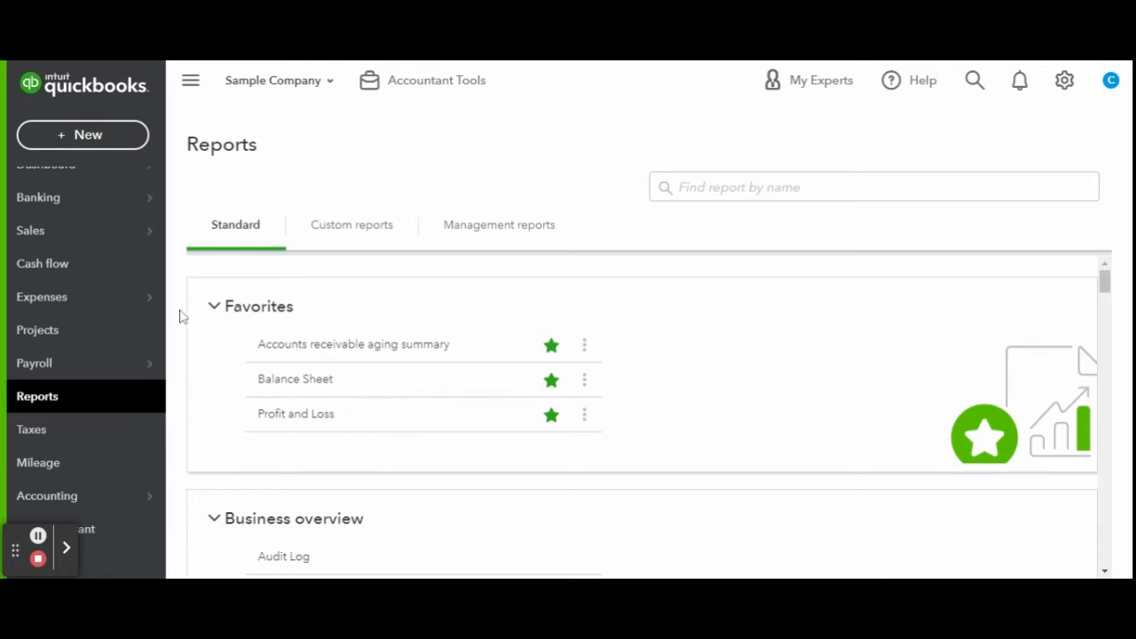
pyautogui.scroll(-3)
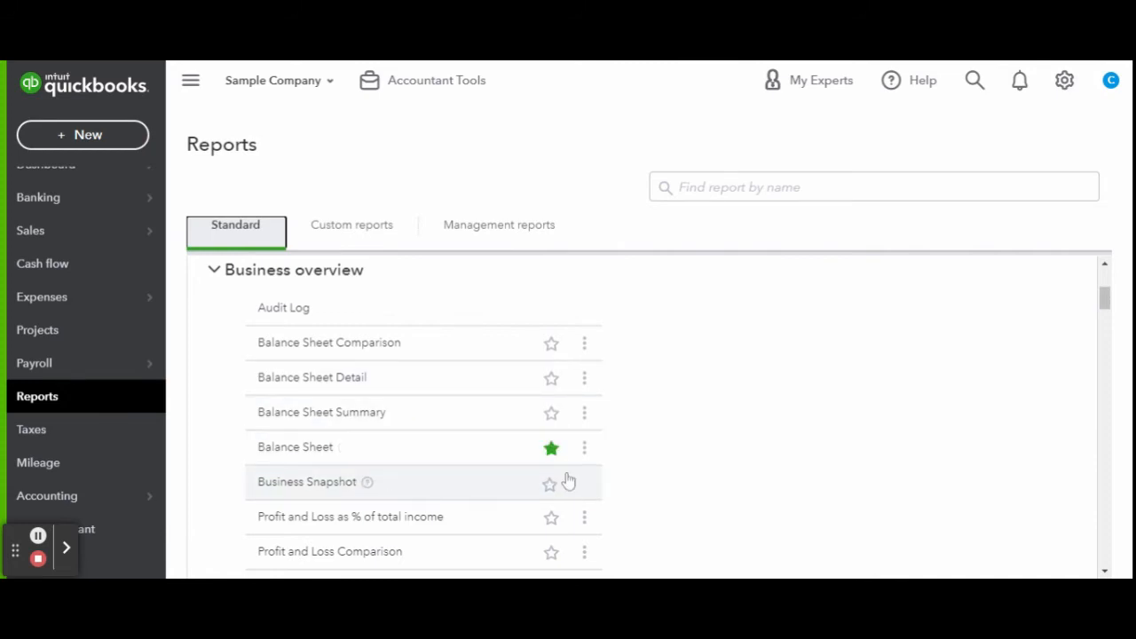
pyautogui.click(551, 447)
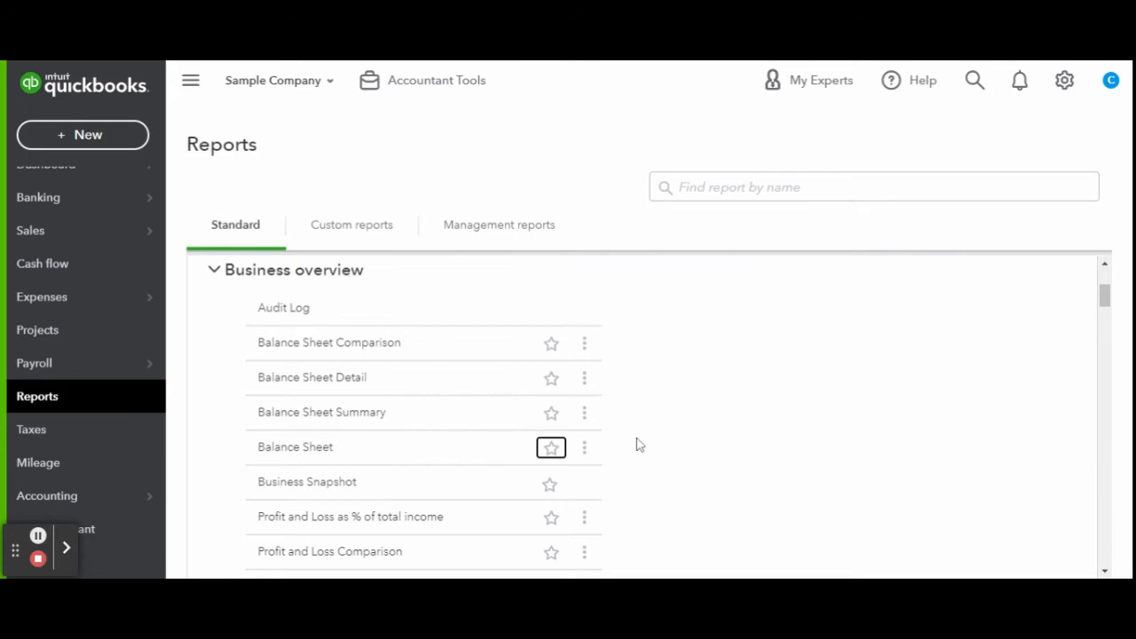
pyautogui.click(551, 376)
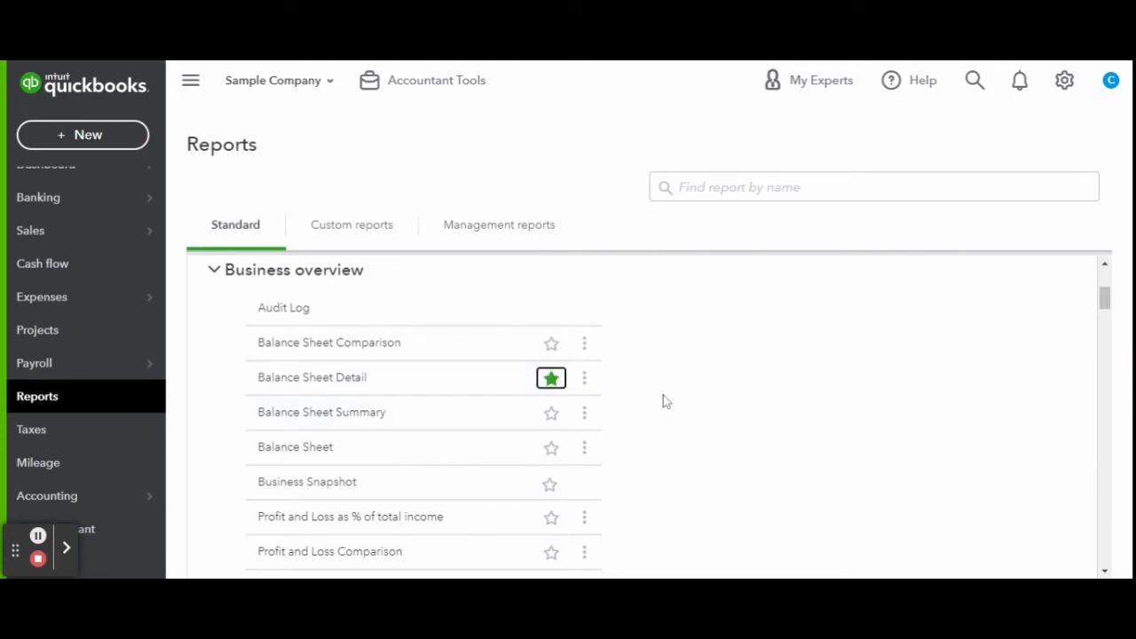
pyautogui.scroll(-3)
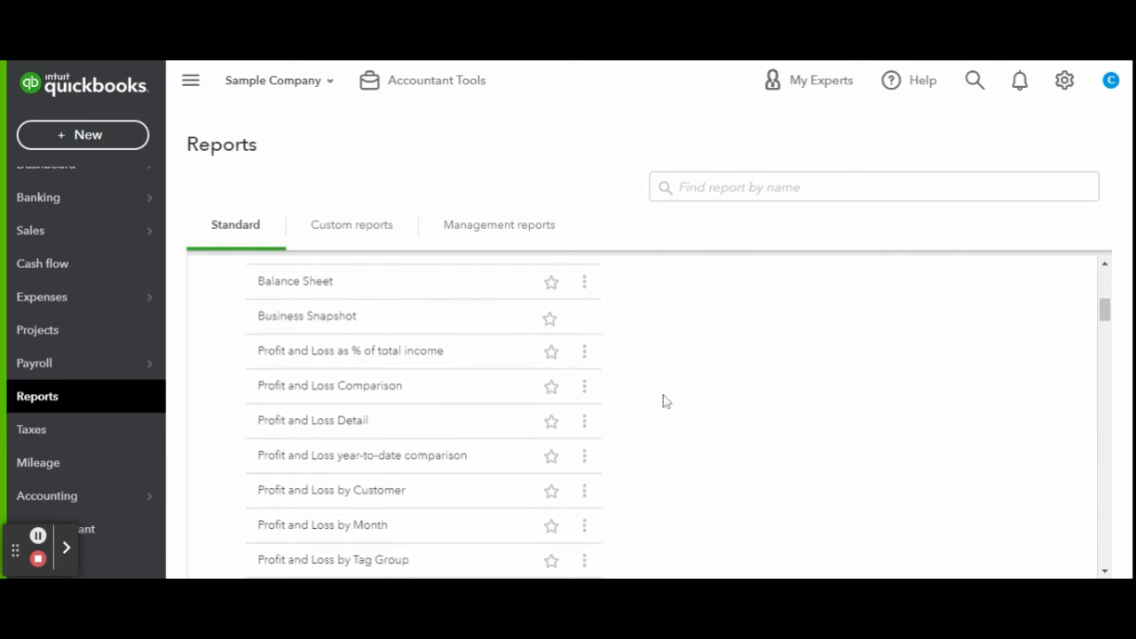
pyautogui.scroll(-3)
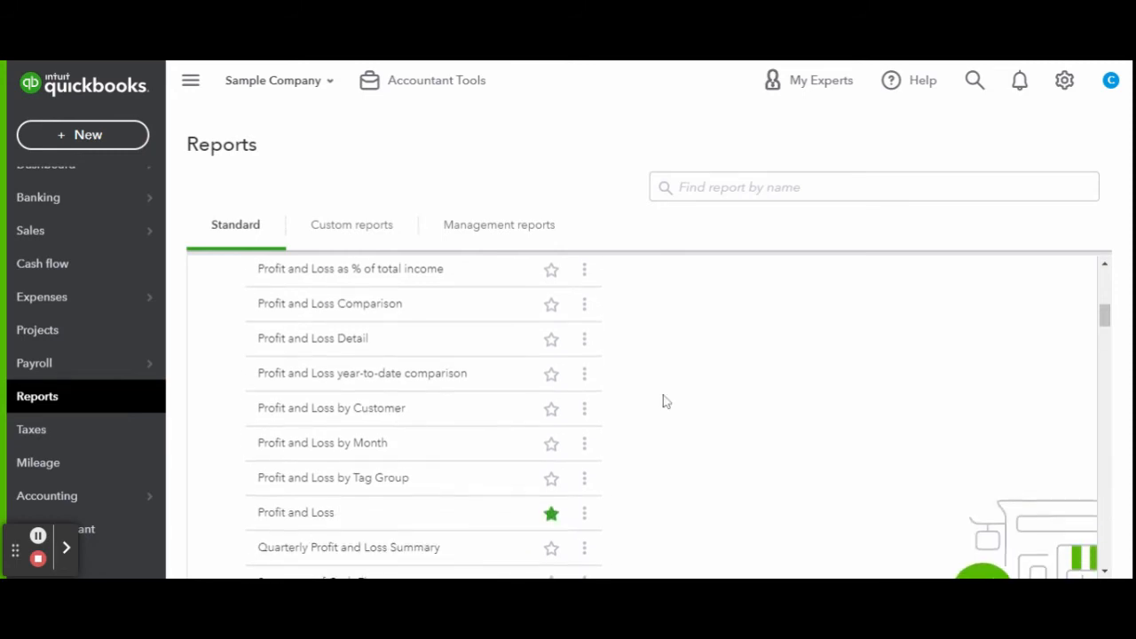
pyautogui.scroll(-3)
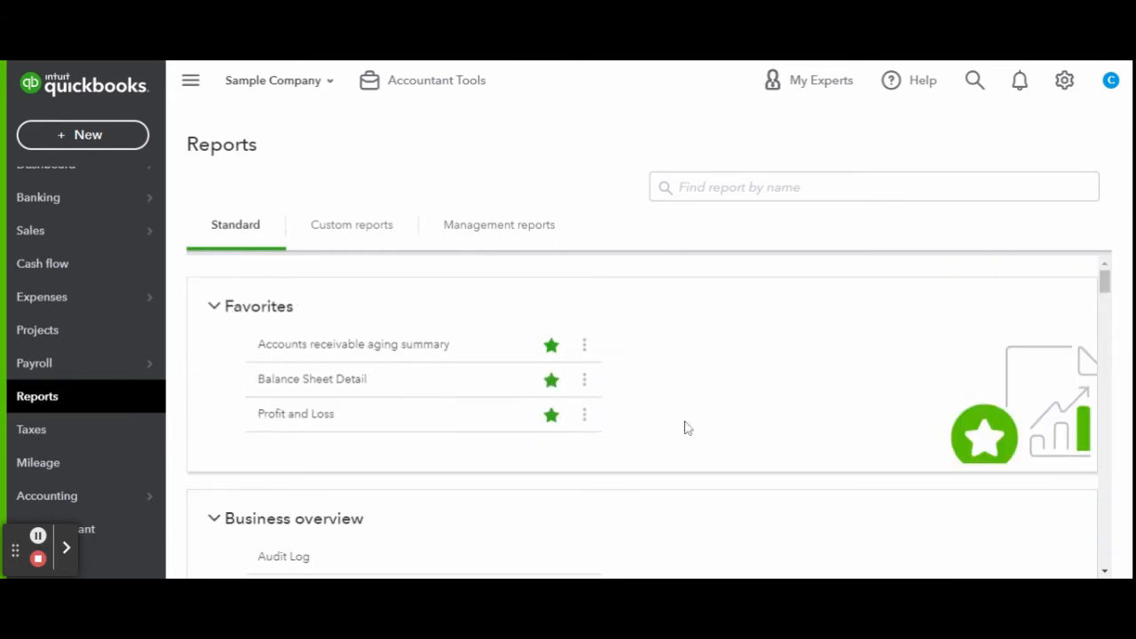
pyautogui.moveTo(683, 419)
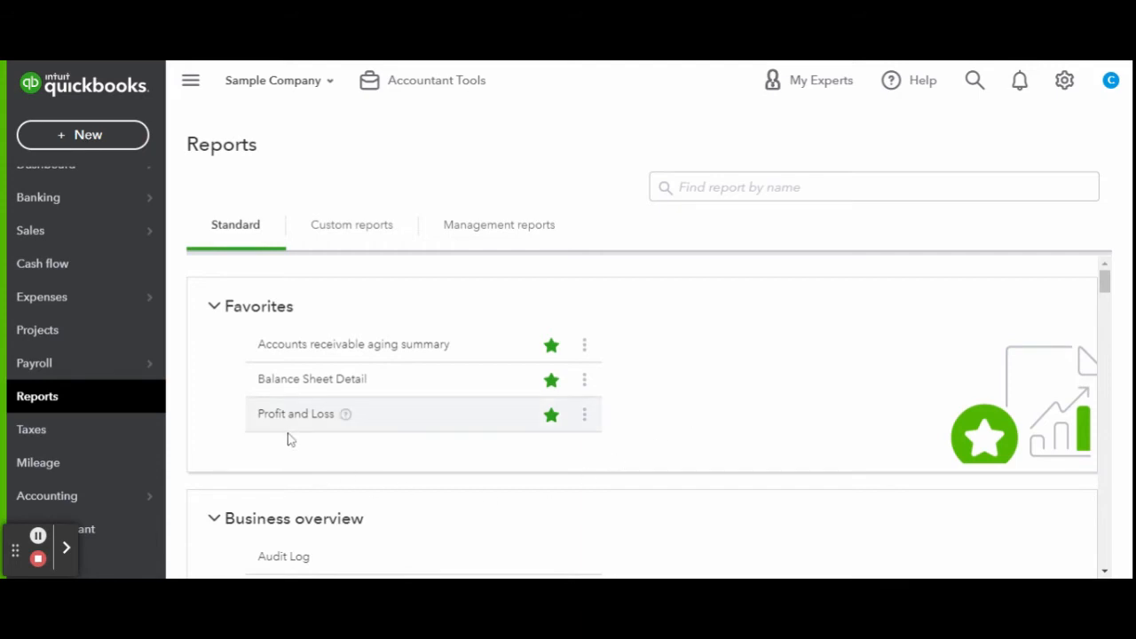
# Run the Profit and Loss report from Favorites with the period set to Last Month (07/01/2021–07/31/2021)
pyautogui.click(295, 411)
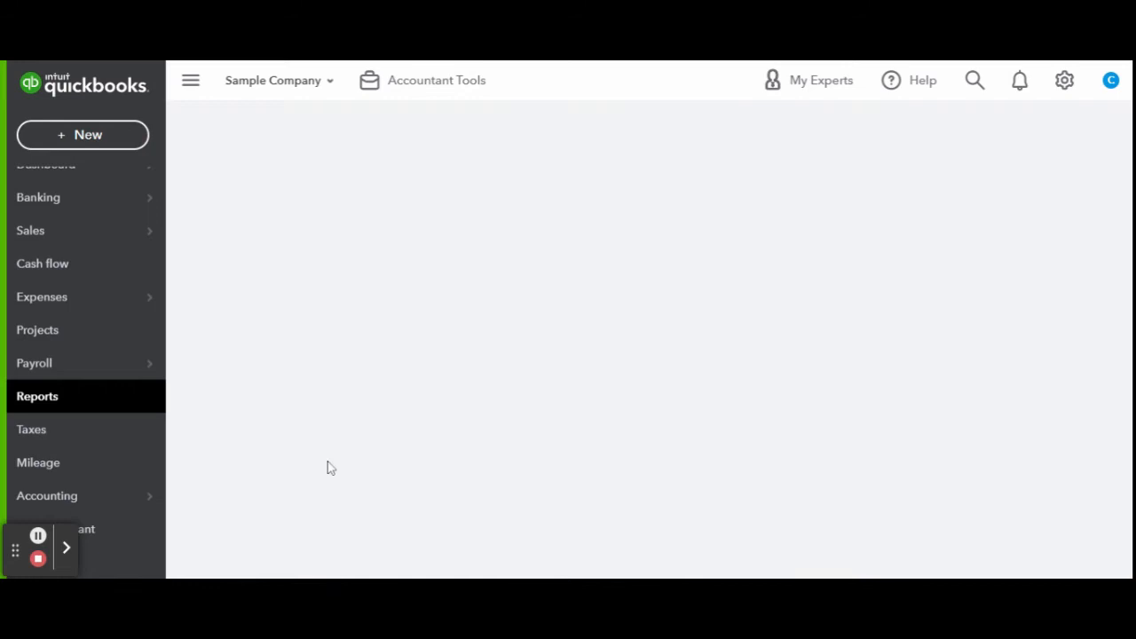
pyautogui.click(37, 396)
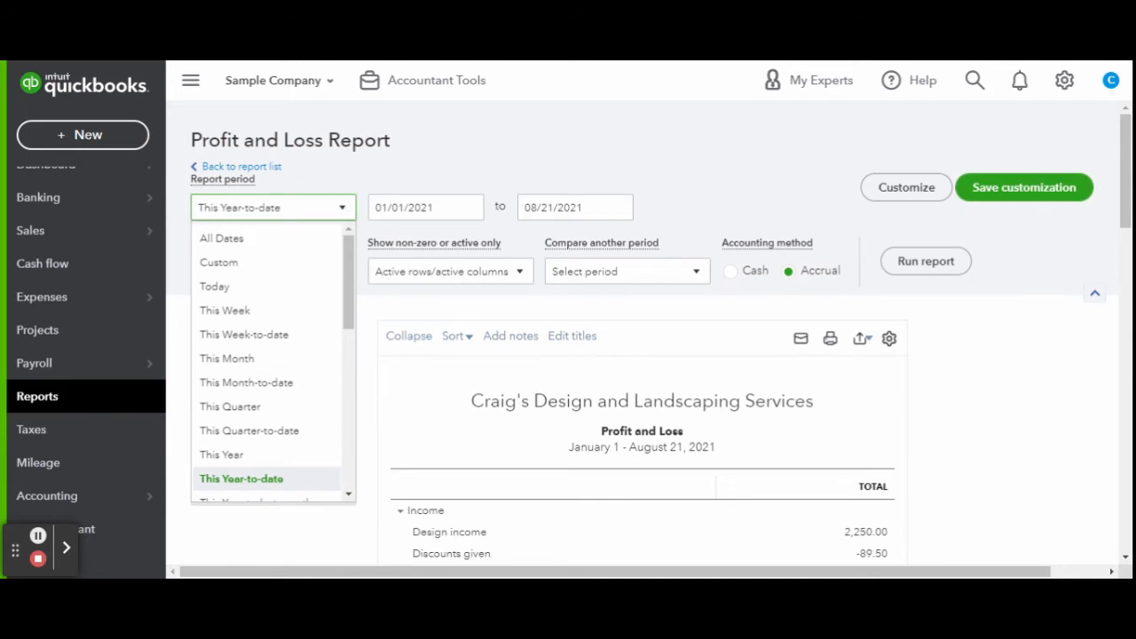
pyautogui.scroll(-3)
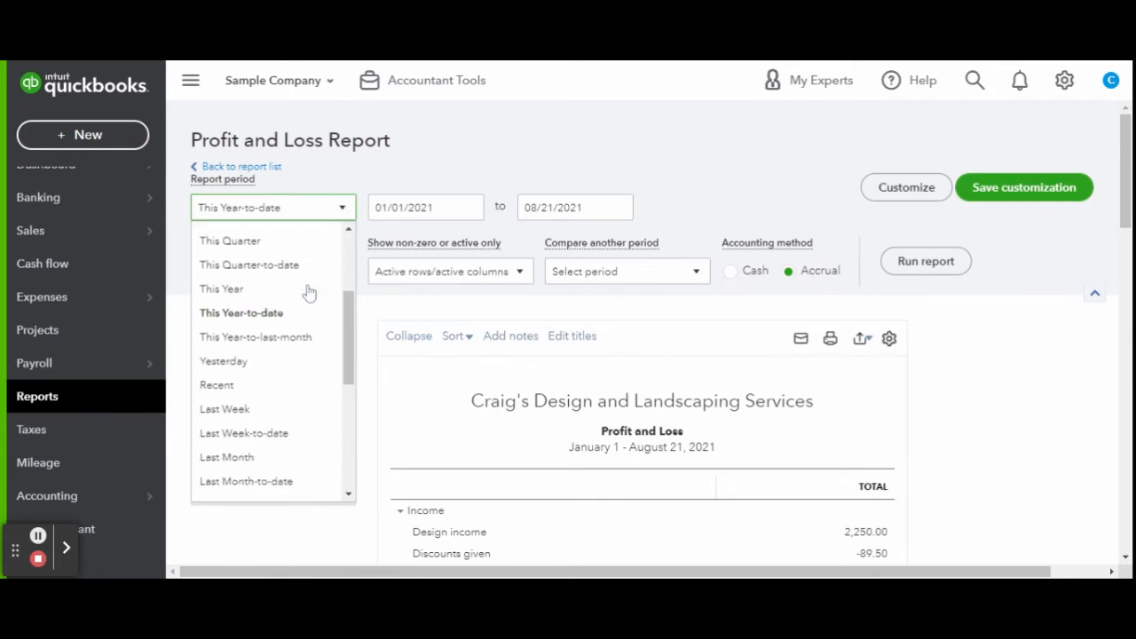
pyautogui.scroll(-3)
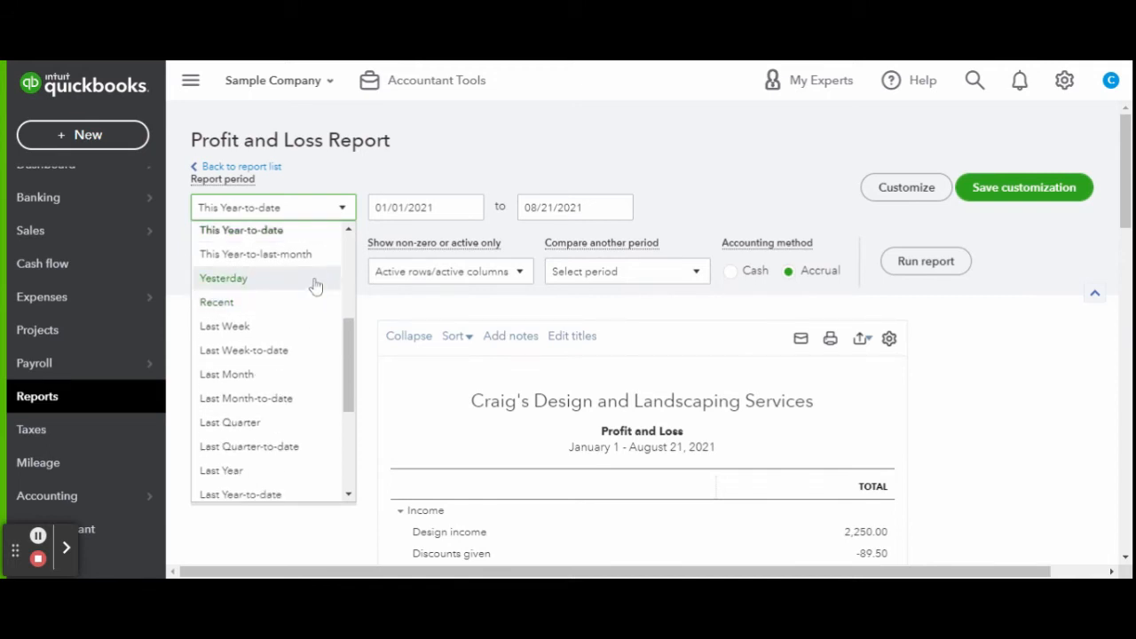
pyautogui.scroll(-3)
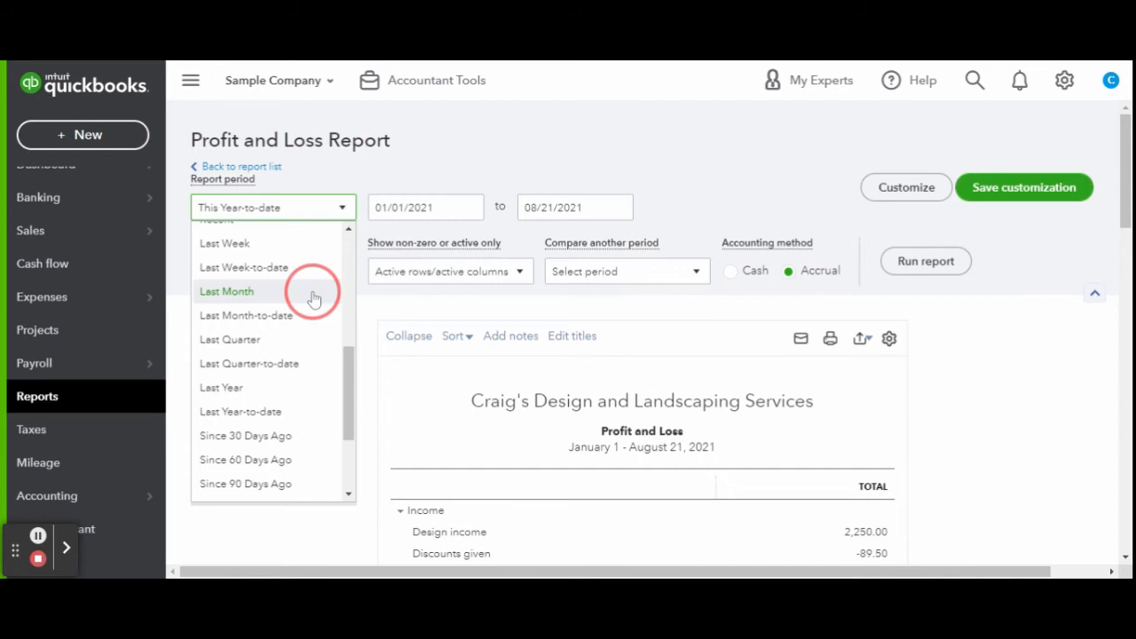
pyautogui.click(227, 291)
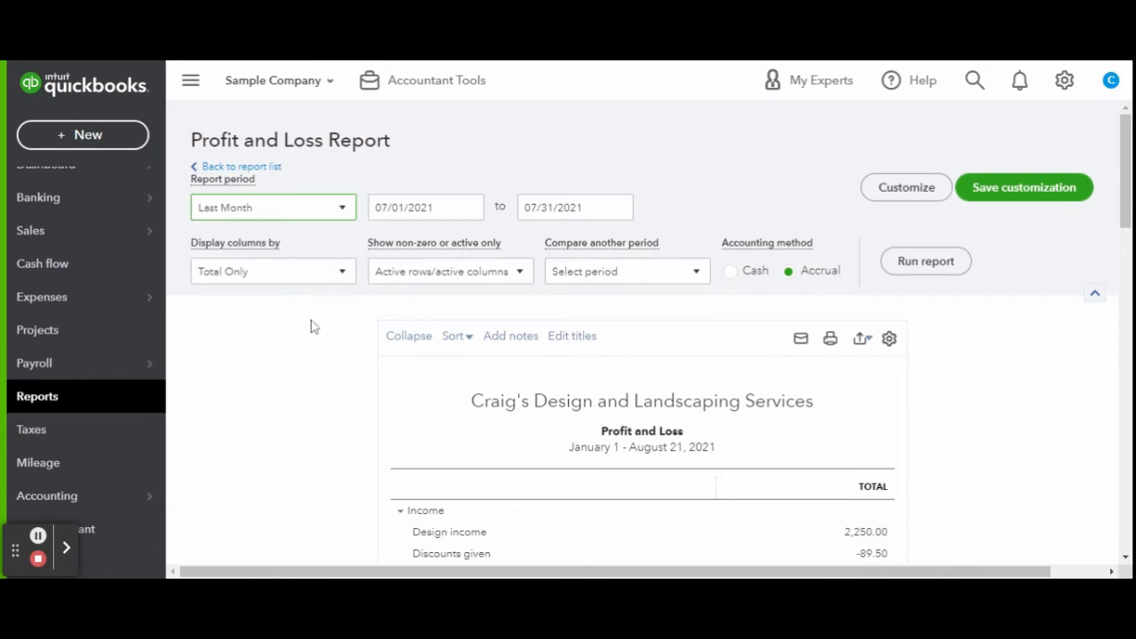
pyautogui.click(927, 261)
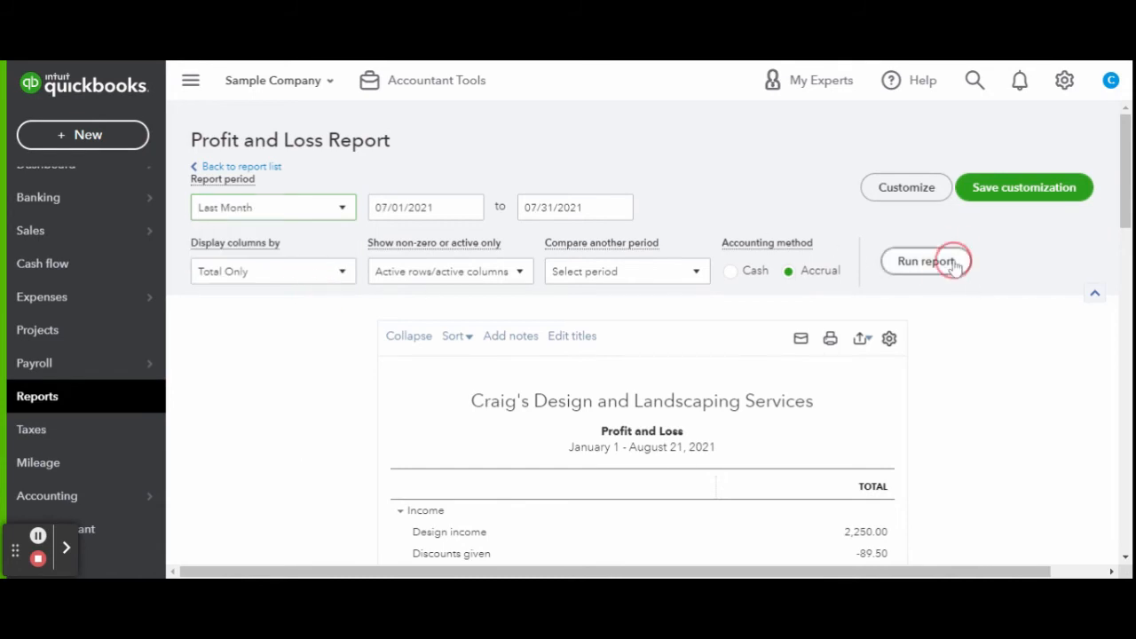
# Review the July figures down the report: total income $8,346.52, gross profit $7,941.52, down to Total Expenses and net operating income $4,020.36
pyautogui.click(926, 261)
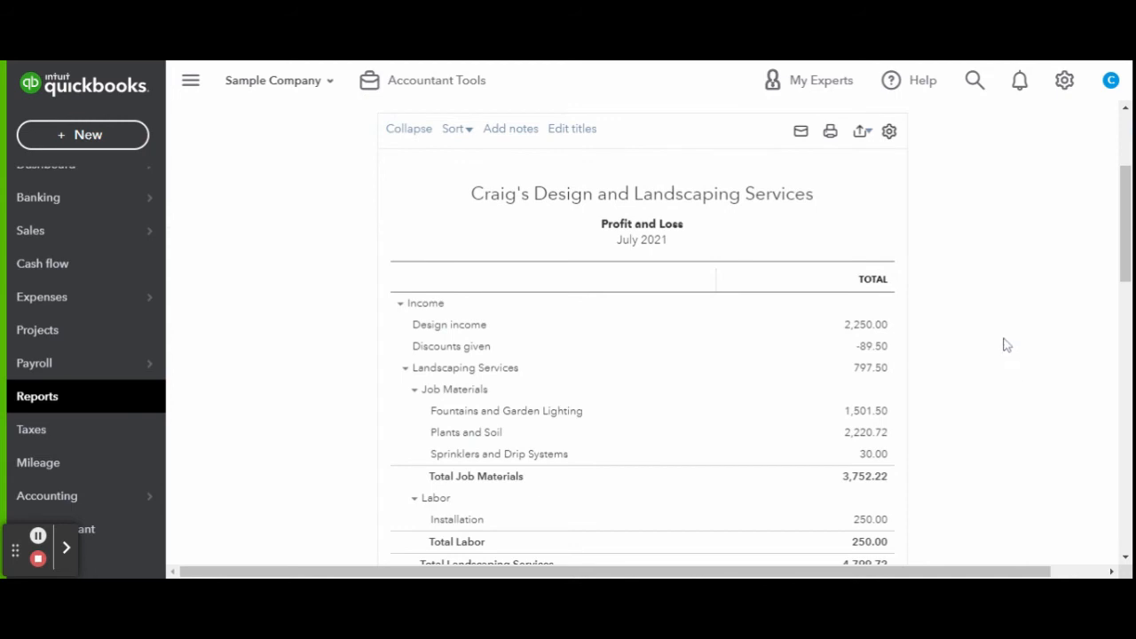
pyautogui.moveTo(998, 318)
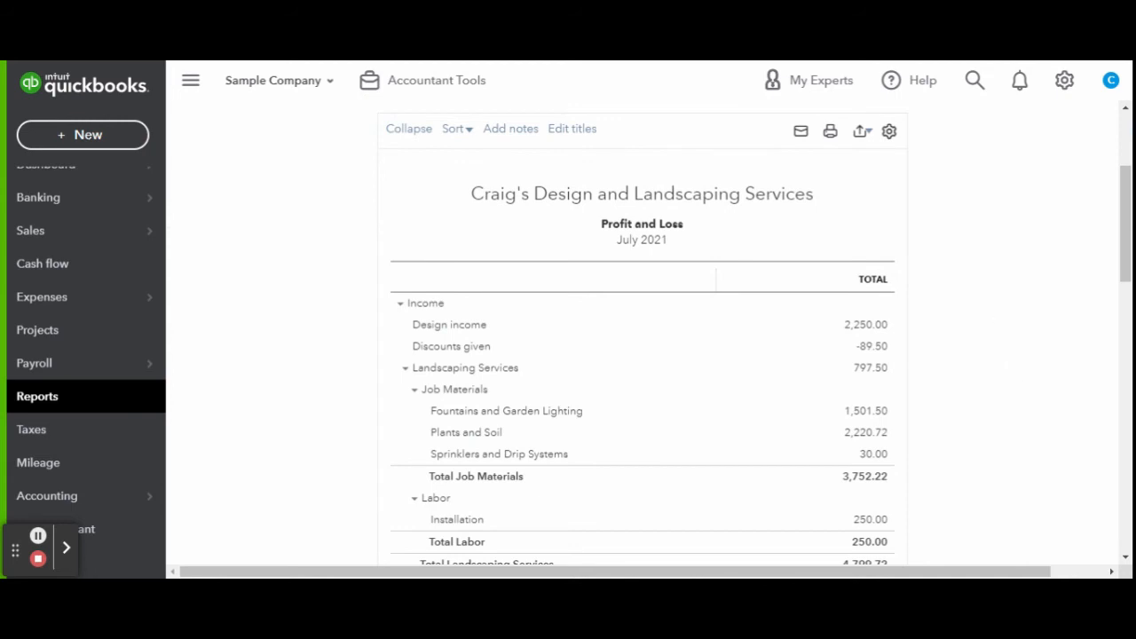
pyautogui.scroll(-3)
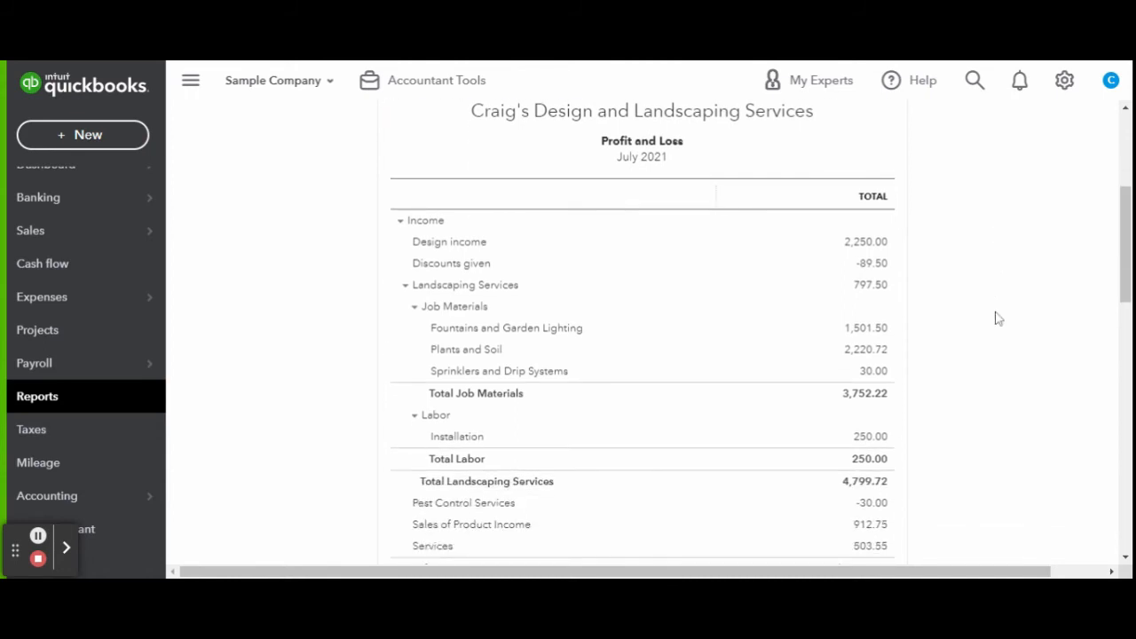
pyautogui.moveTo(321, 234)
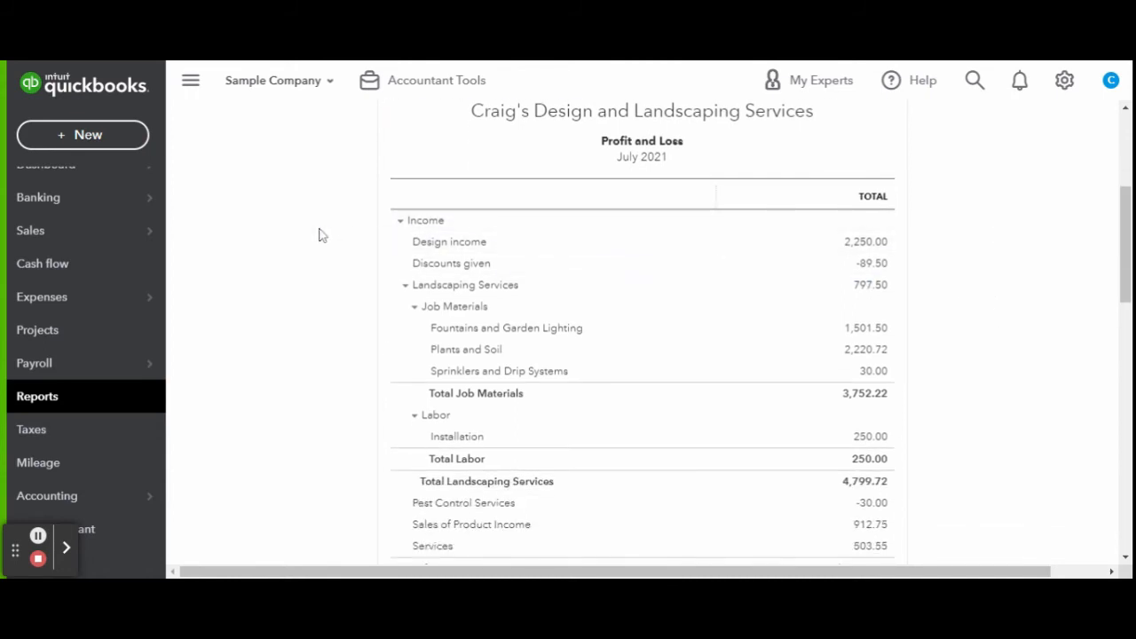
pyautogui.moveTo(387, 240)
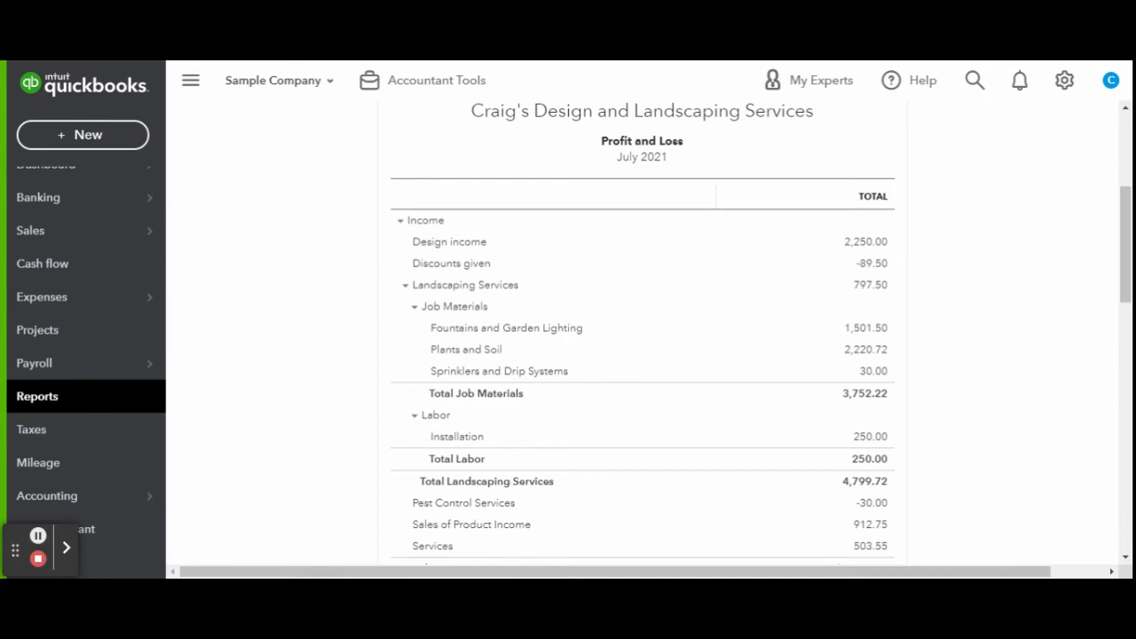
pyautogui.moveTo(362, 245)
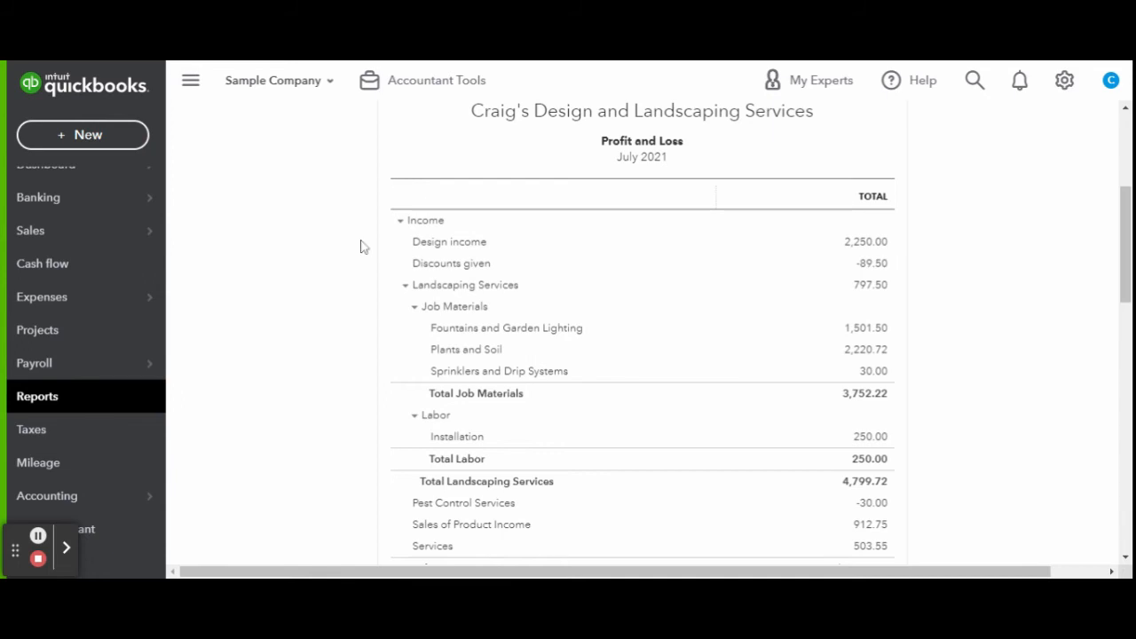
pyautogui.scroll(-3)
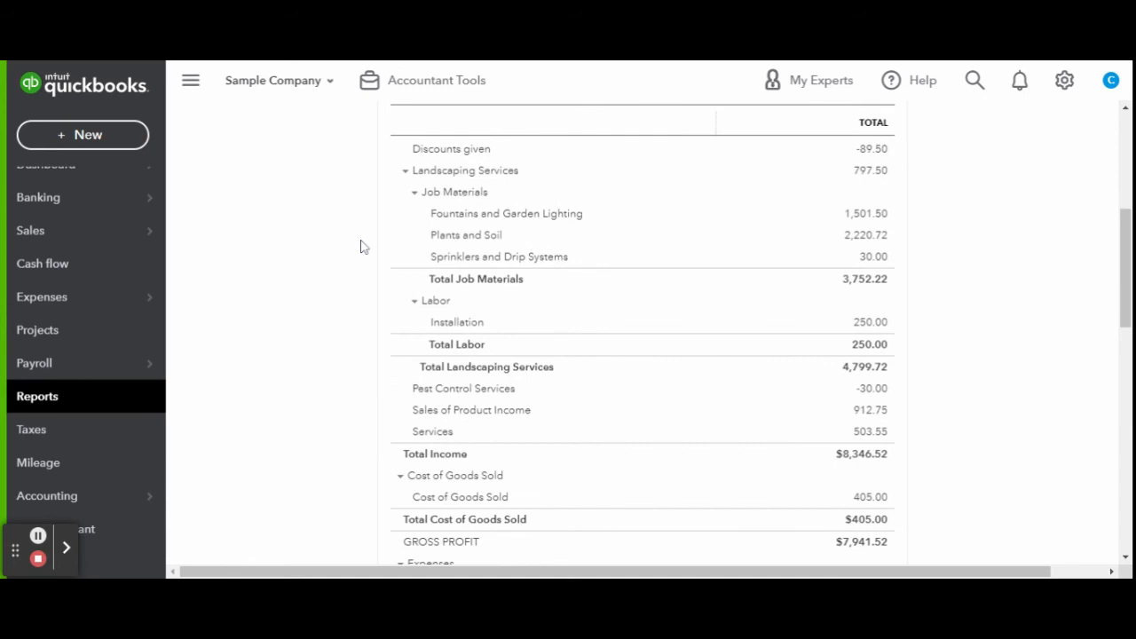
pyautogui.moveTo(376, 309)
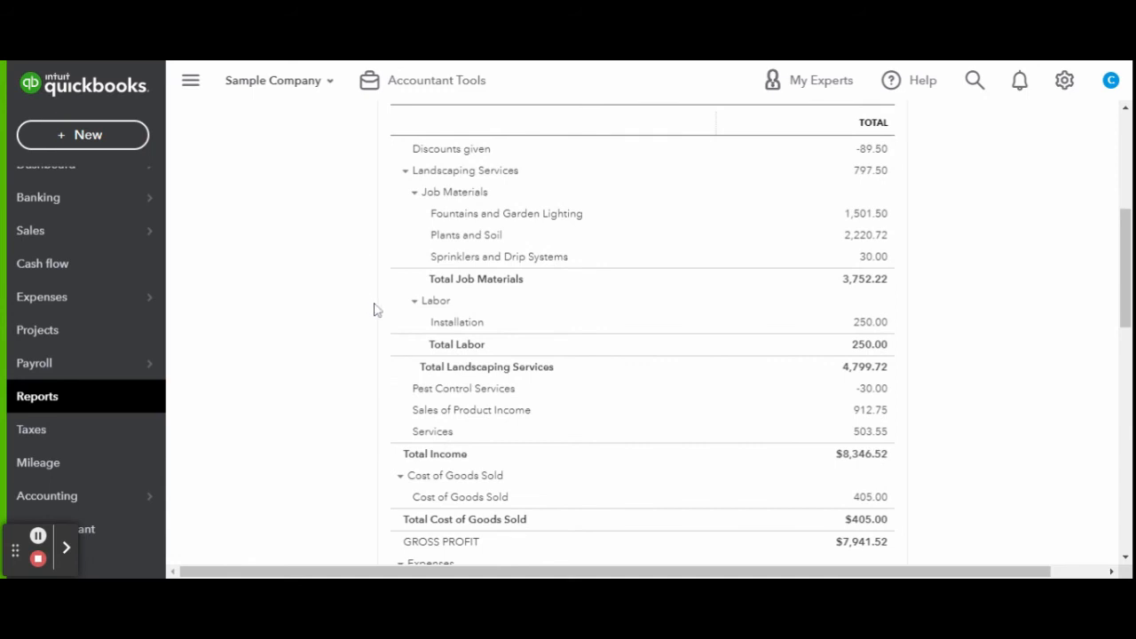
pyautogui.moveTo(497, 256)
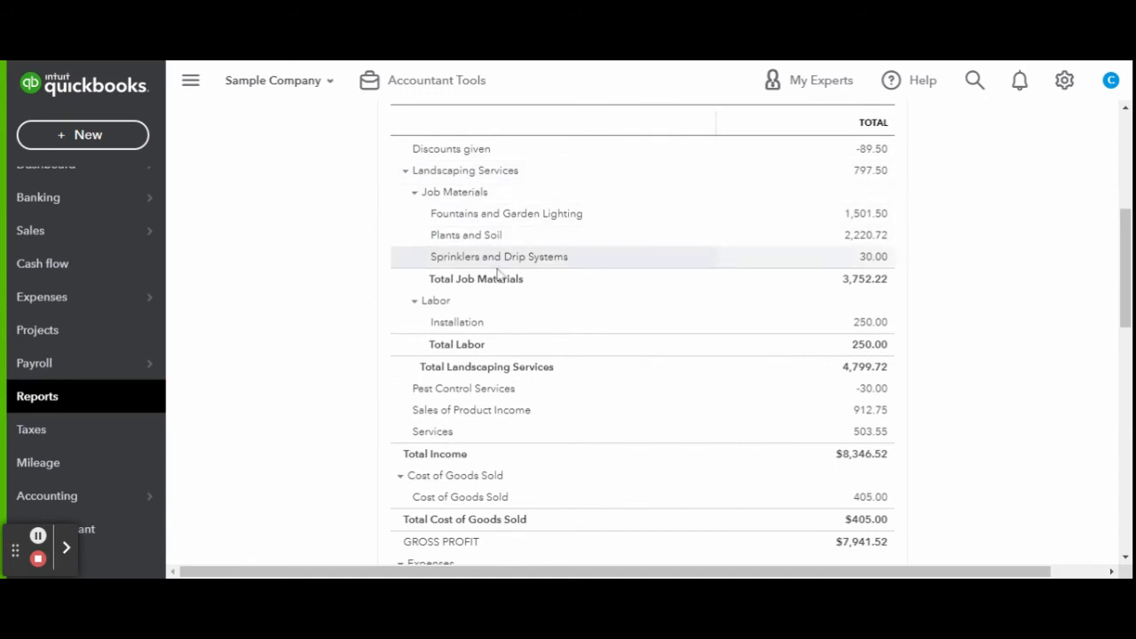
pyautogui.moveTo(353, 274)
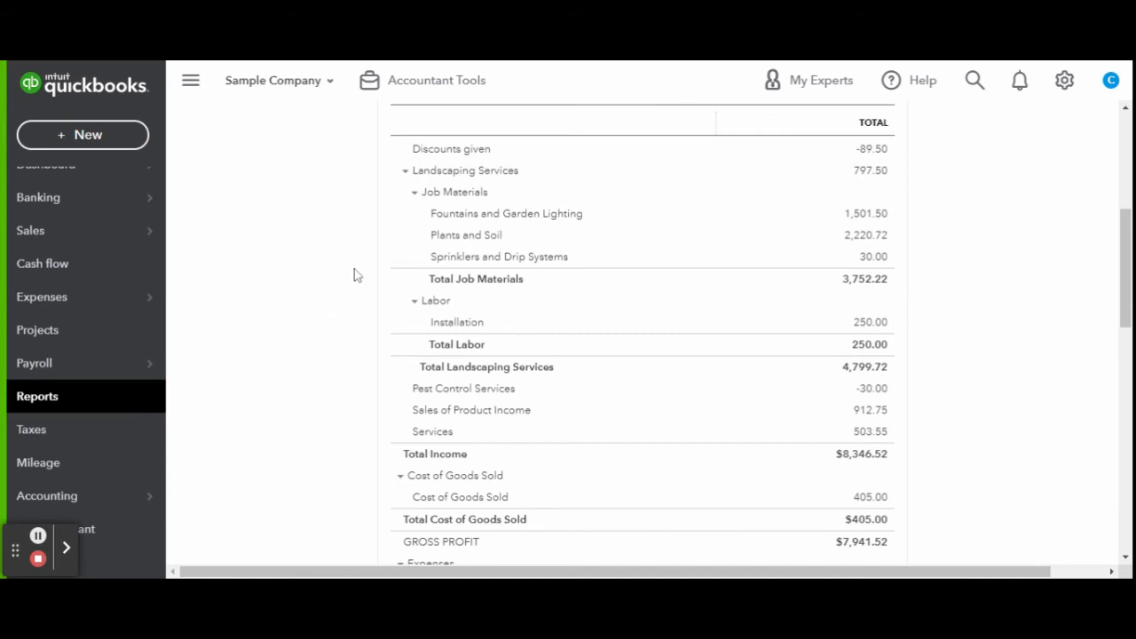
pyautogui.scroll(-3)
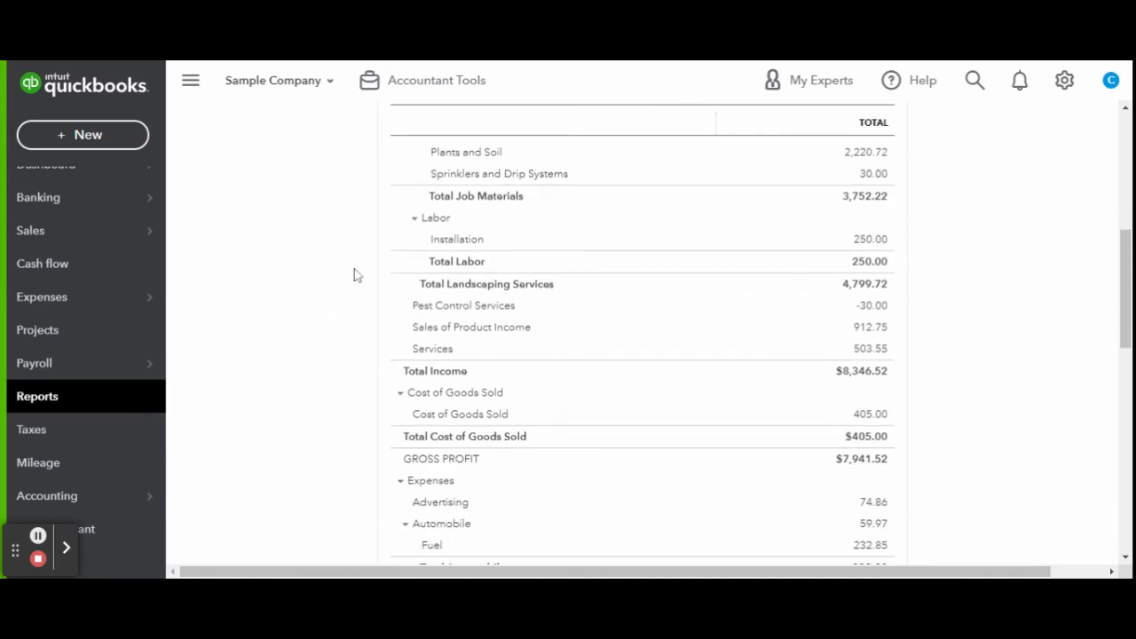
pyautogui.scroll(-3)
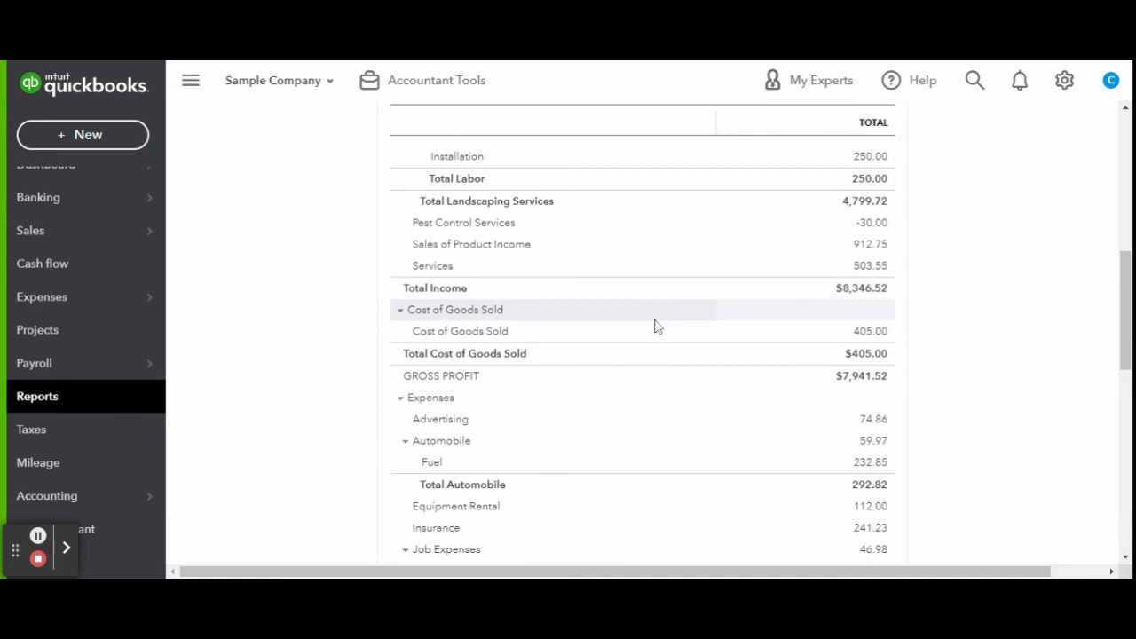
pyautogui.moveTo(965, 321)
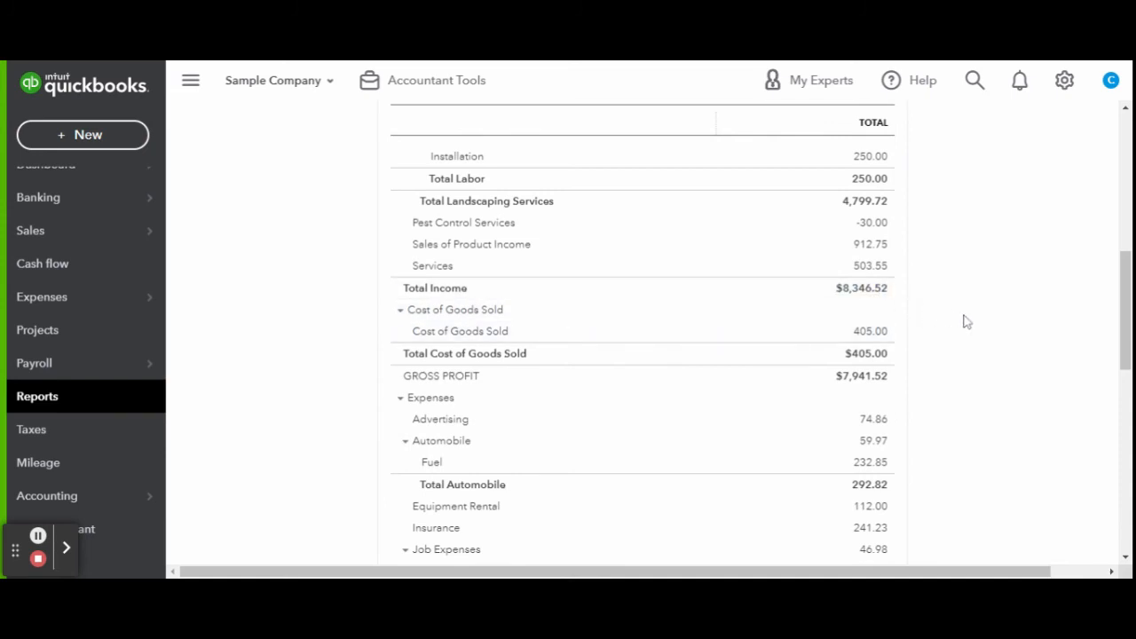
pyautogui.scroll(-3)
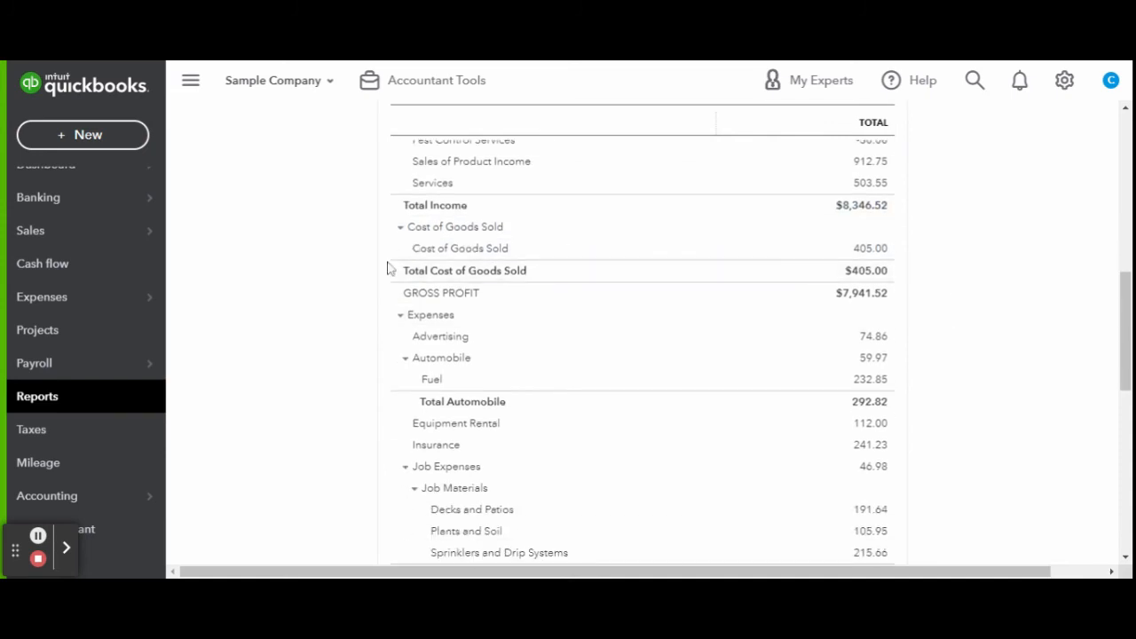
pyautogui.scroll(-3)
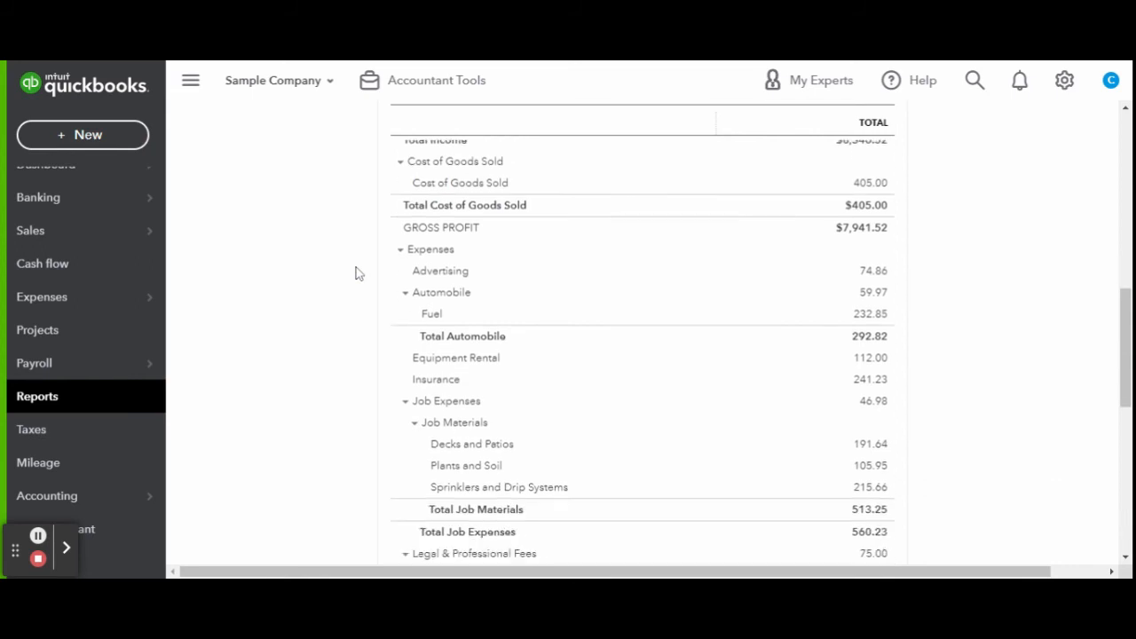
pyautogui.scroll(-3)
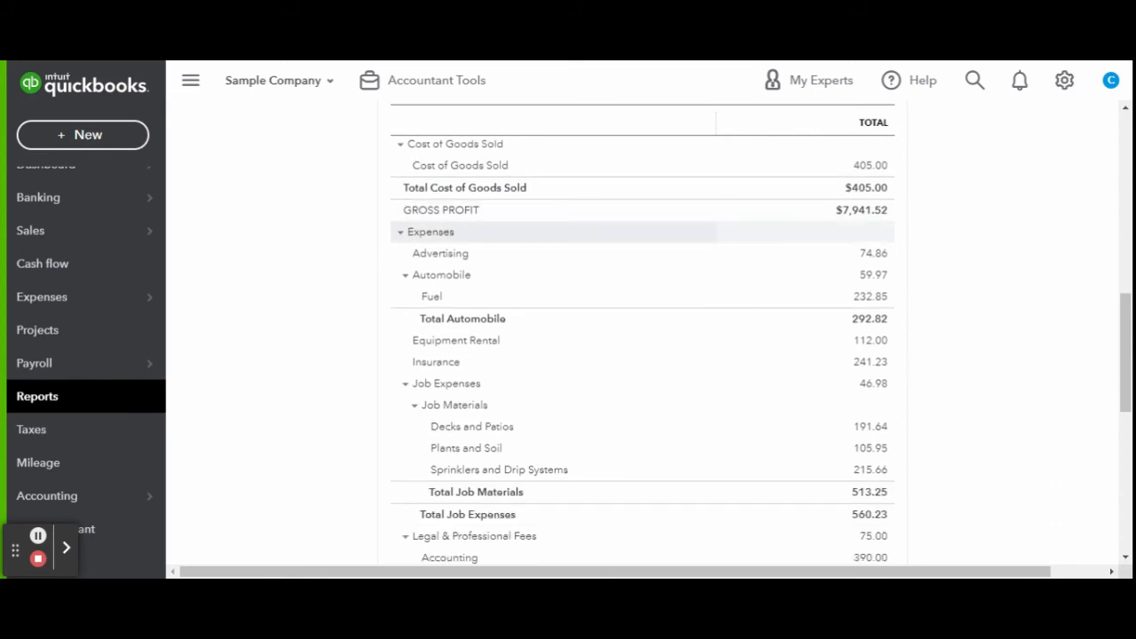
pyautogui.scroll(-3)
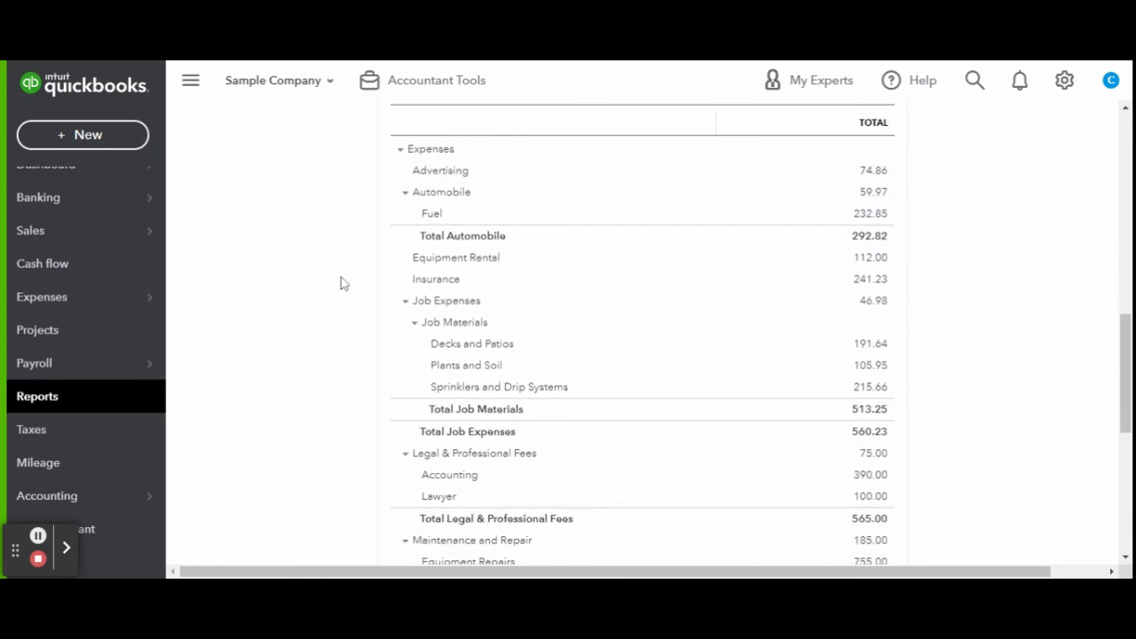
pyautogui.scroll(-3)
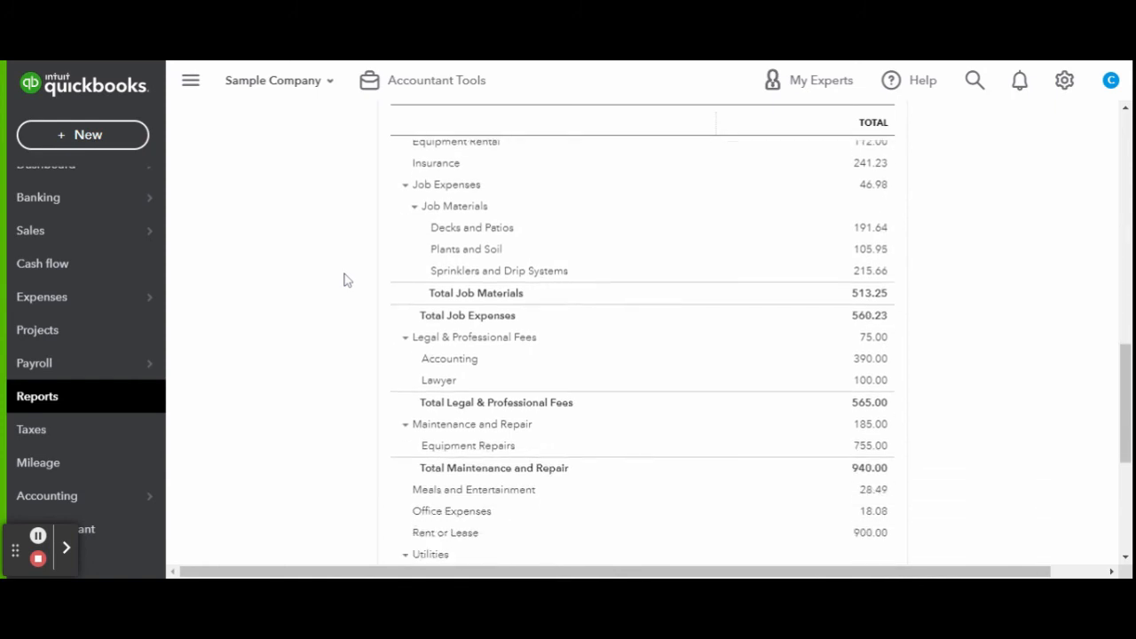
pyautogui.scroll(-3)
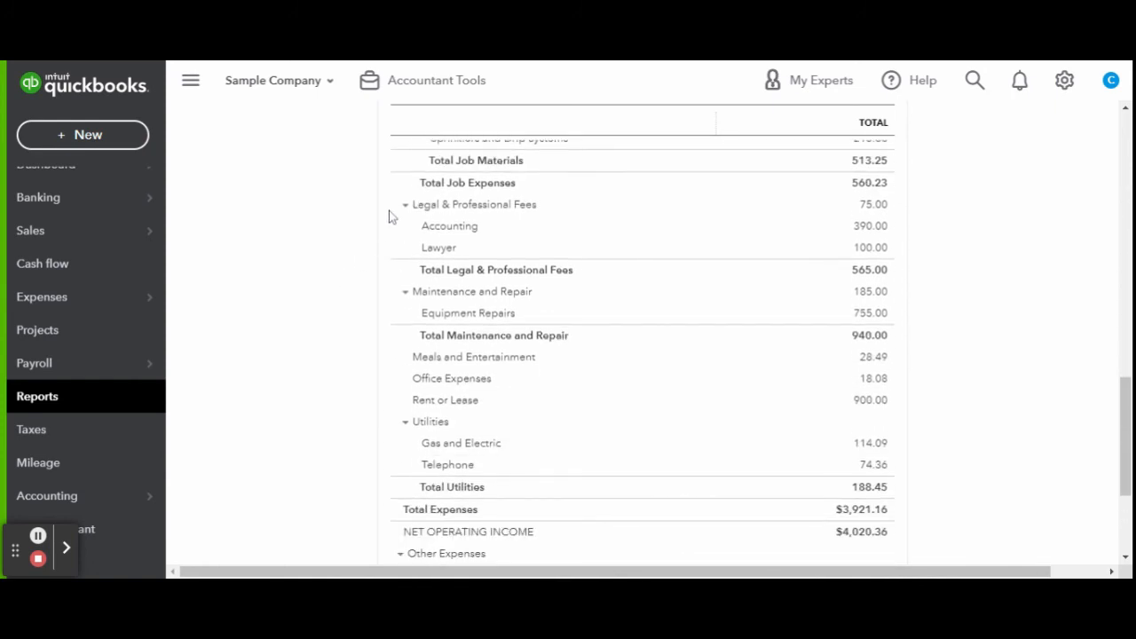
# Scroll to the report's end showing other expenses $2,666.00 and Net Income $1,354.36
pyautogui.scroll(-3)
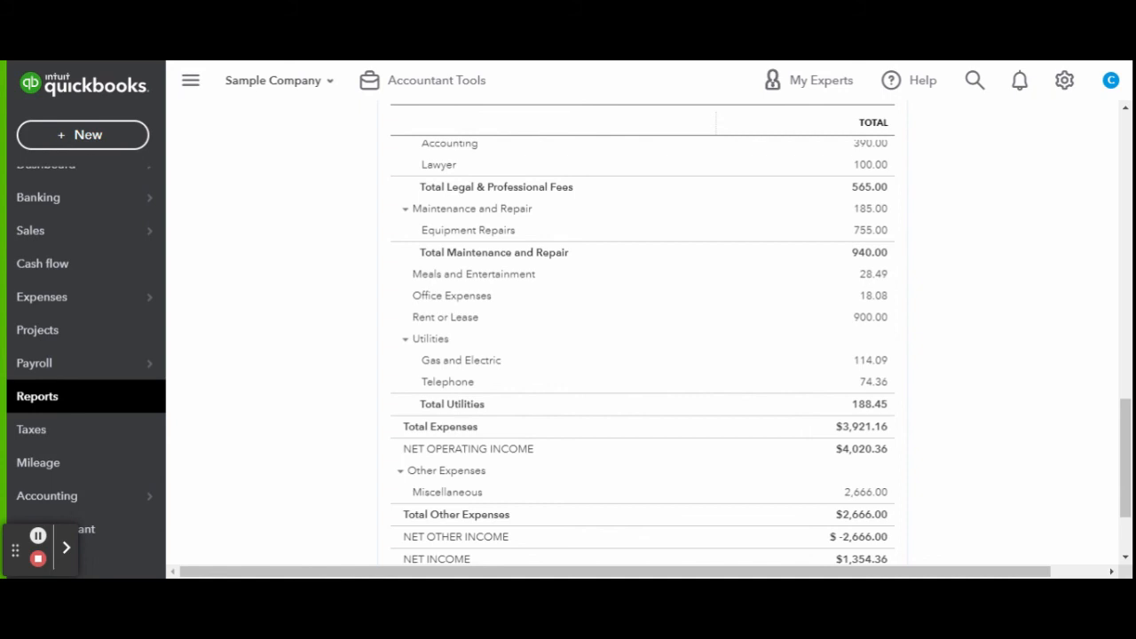
pyautogui.scroll(-3)
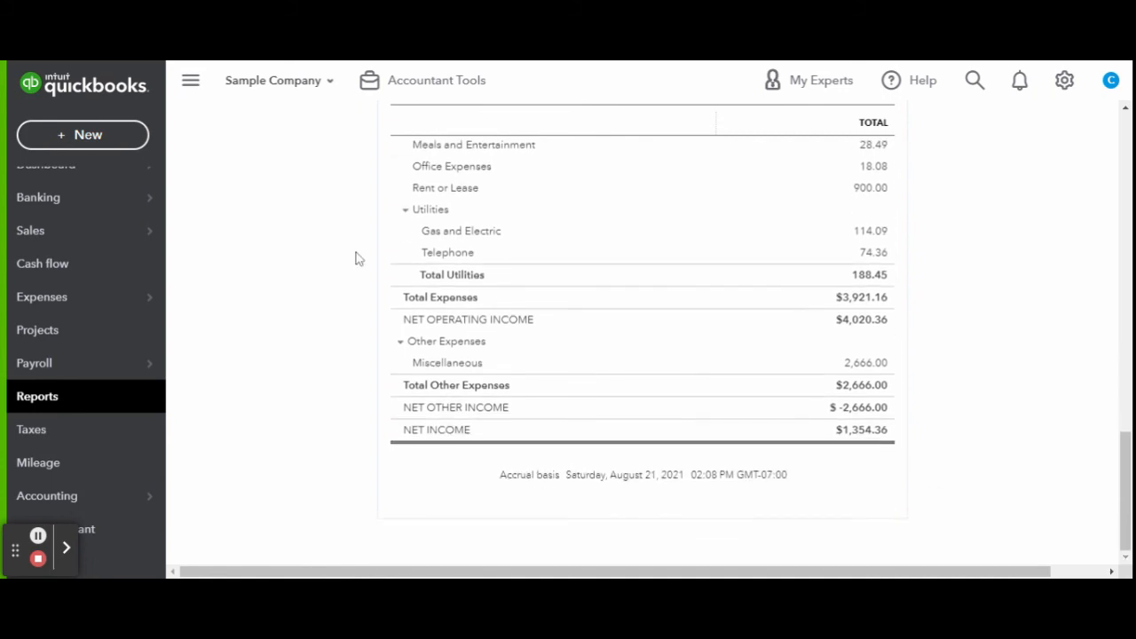
pyautogui.moveTo(341, 298)
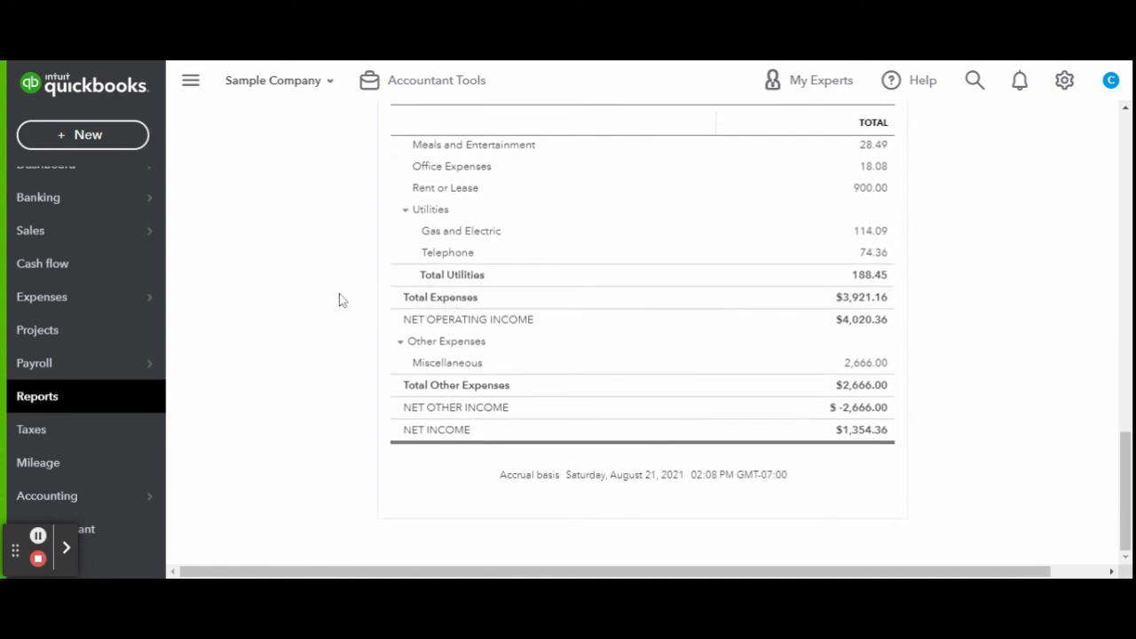
pyautogui.moveTo(385, 405)
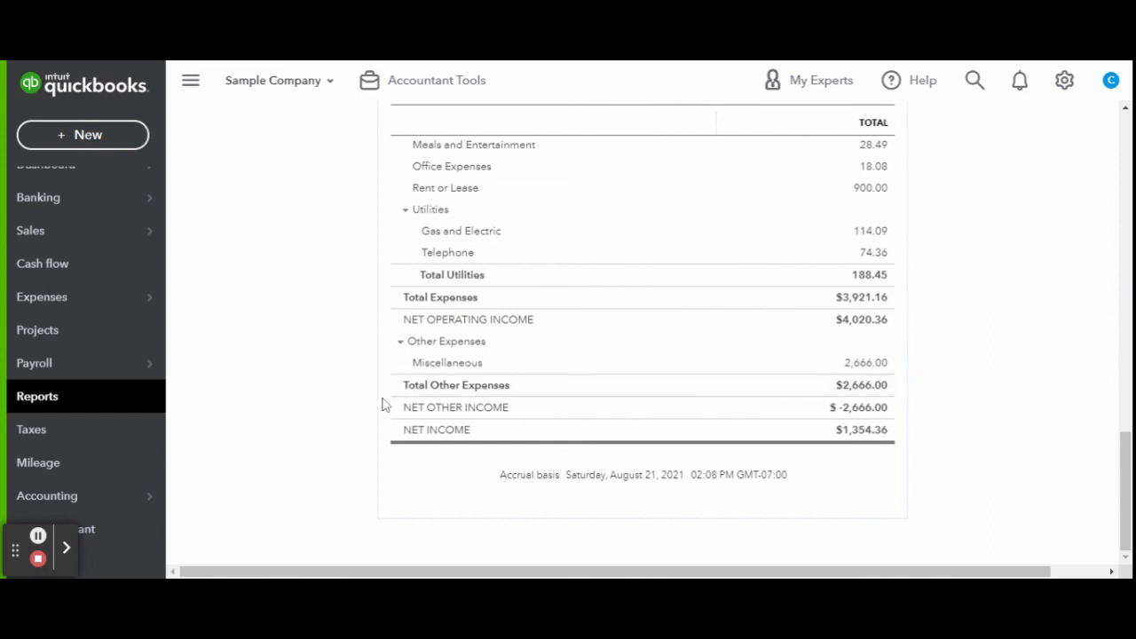